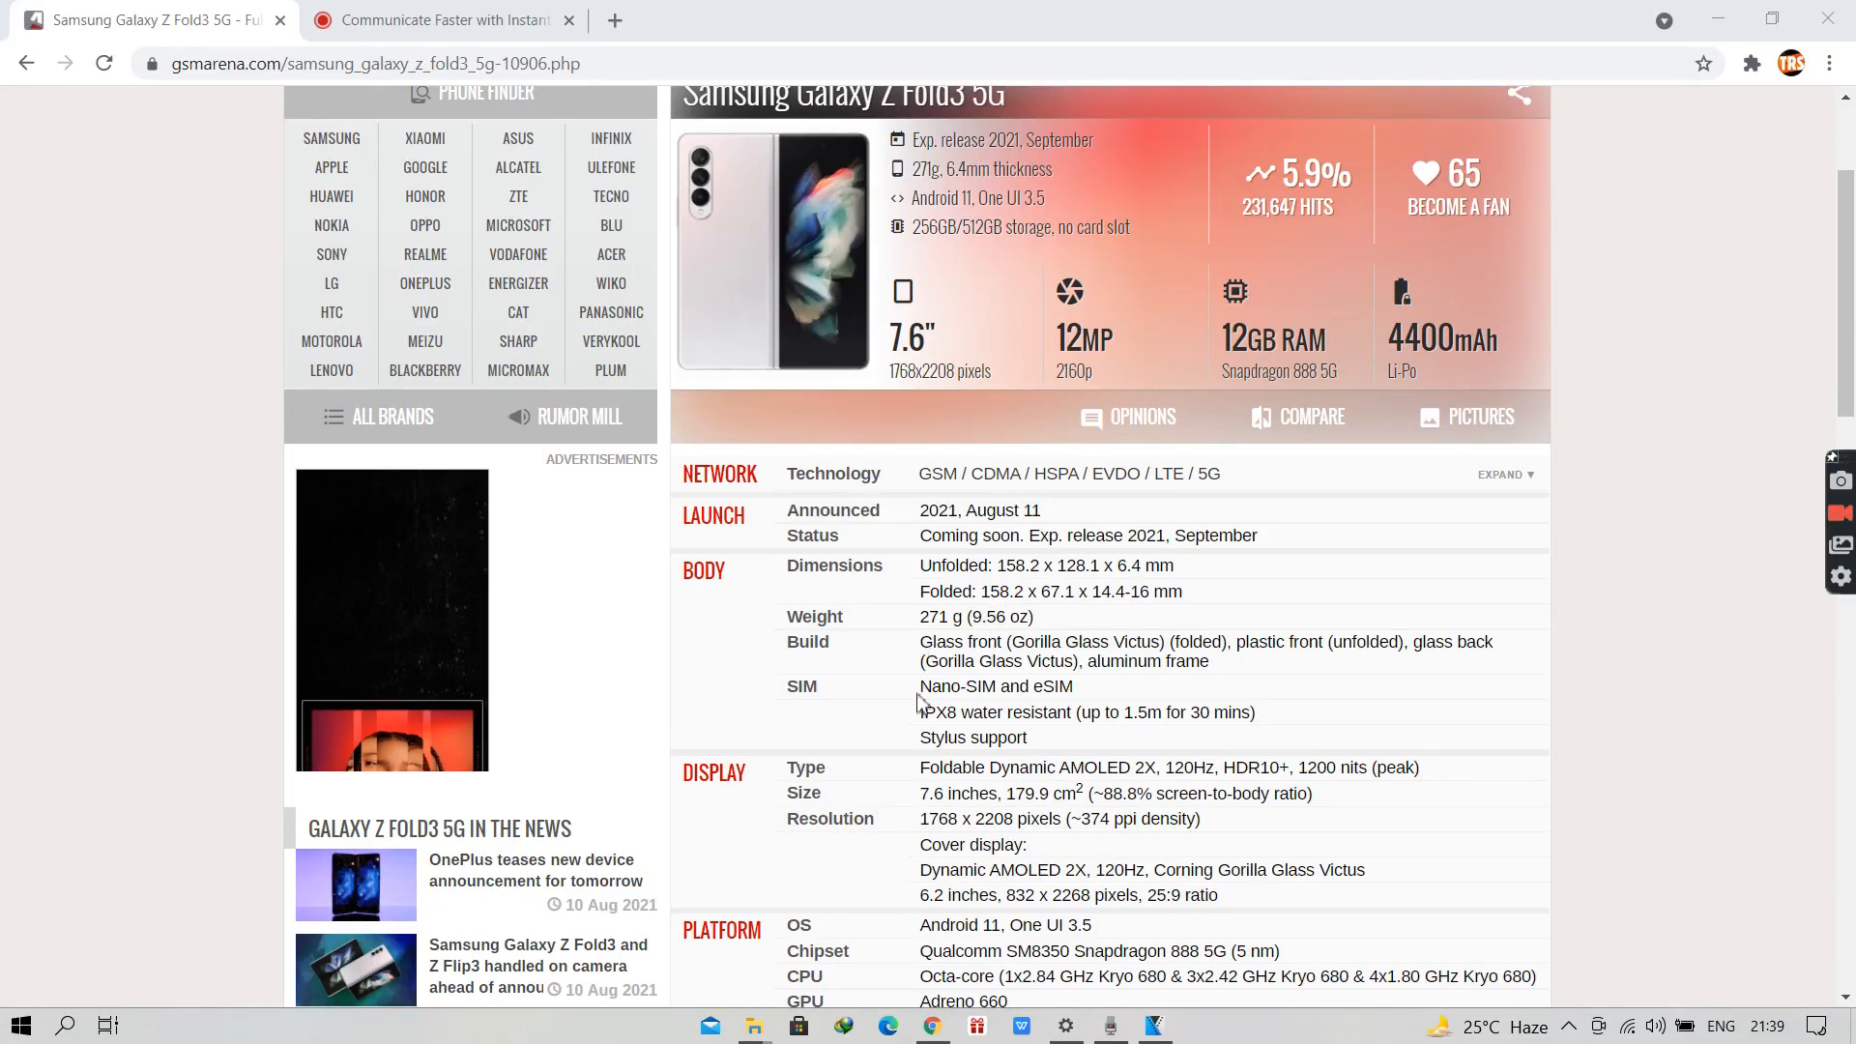
{"action": "mouse_move", "coordinate": [911, 723]}
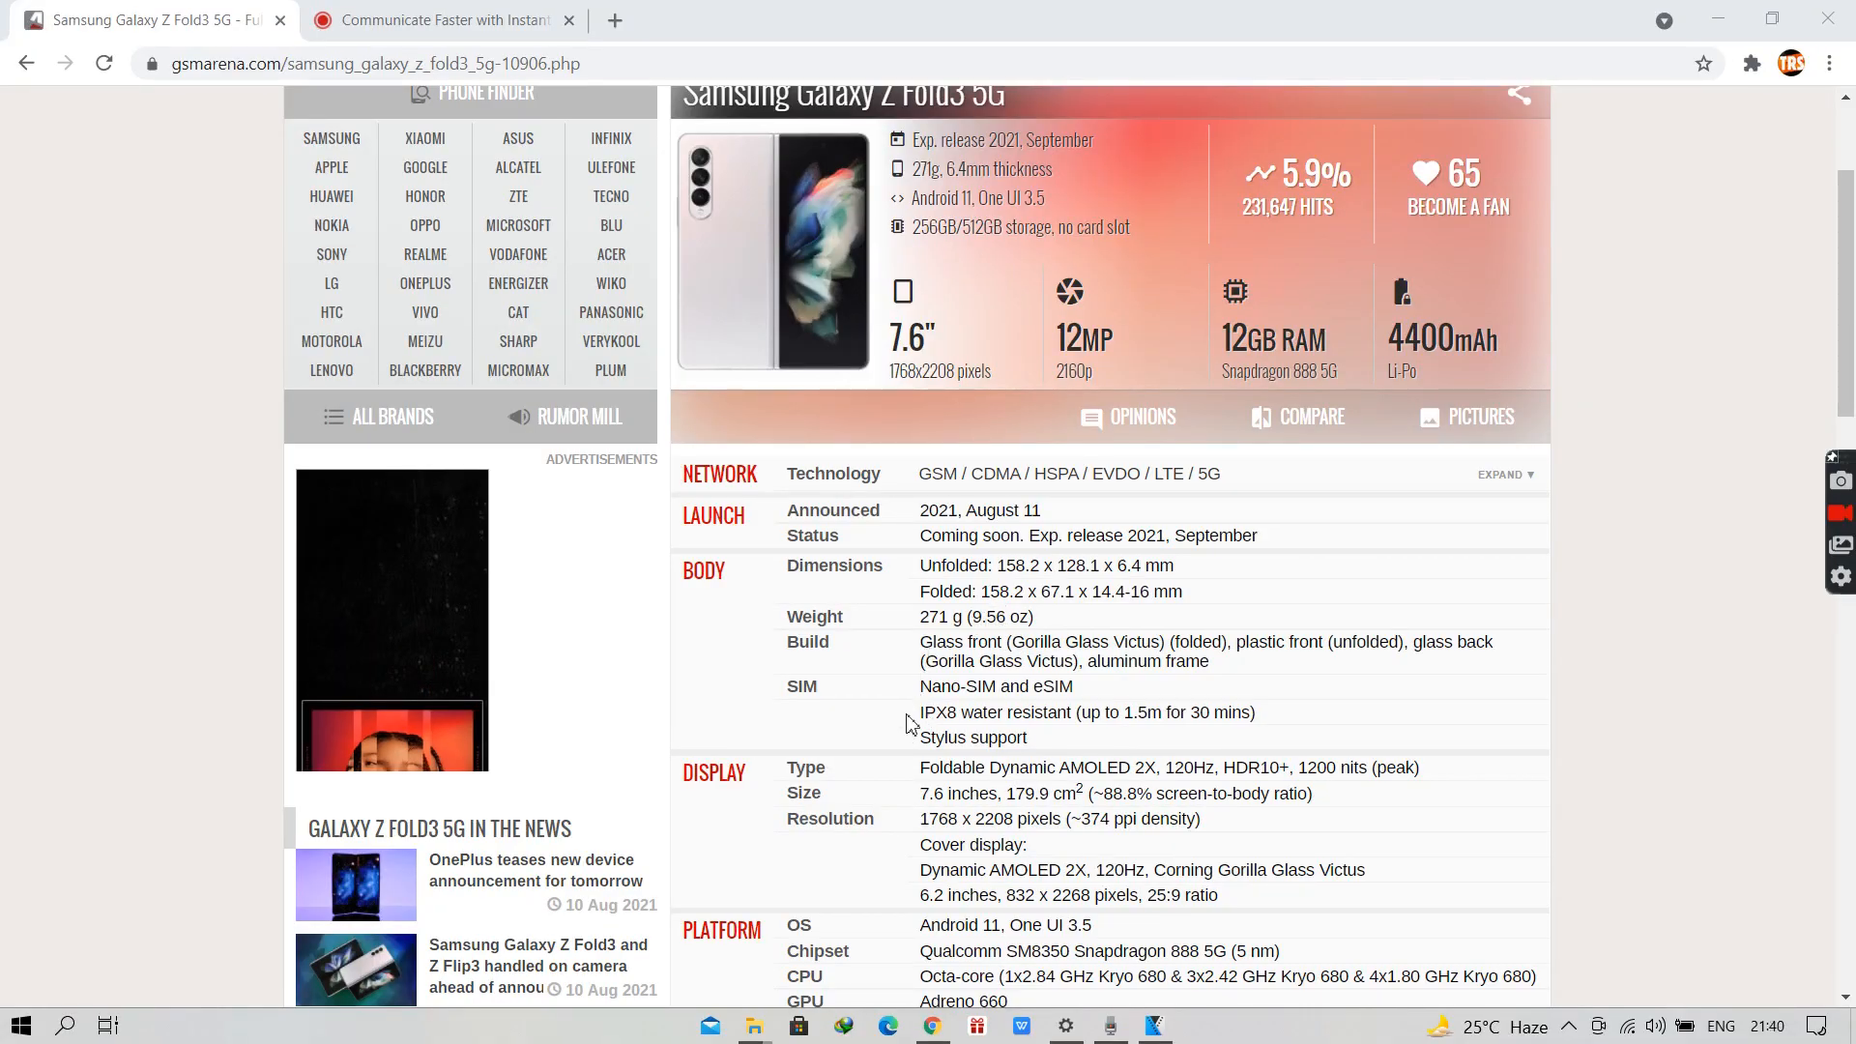
Scroll past the display section to the platform, memory and main camera specs
{"action": "scroll", "scroll_direction": "down", "scroll_amount": 3}
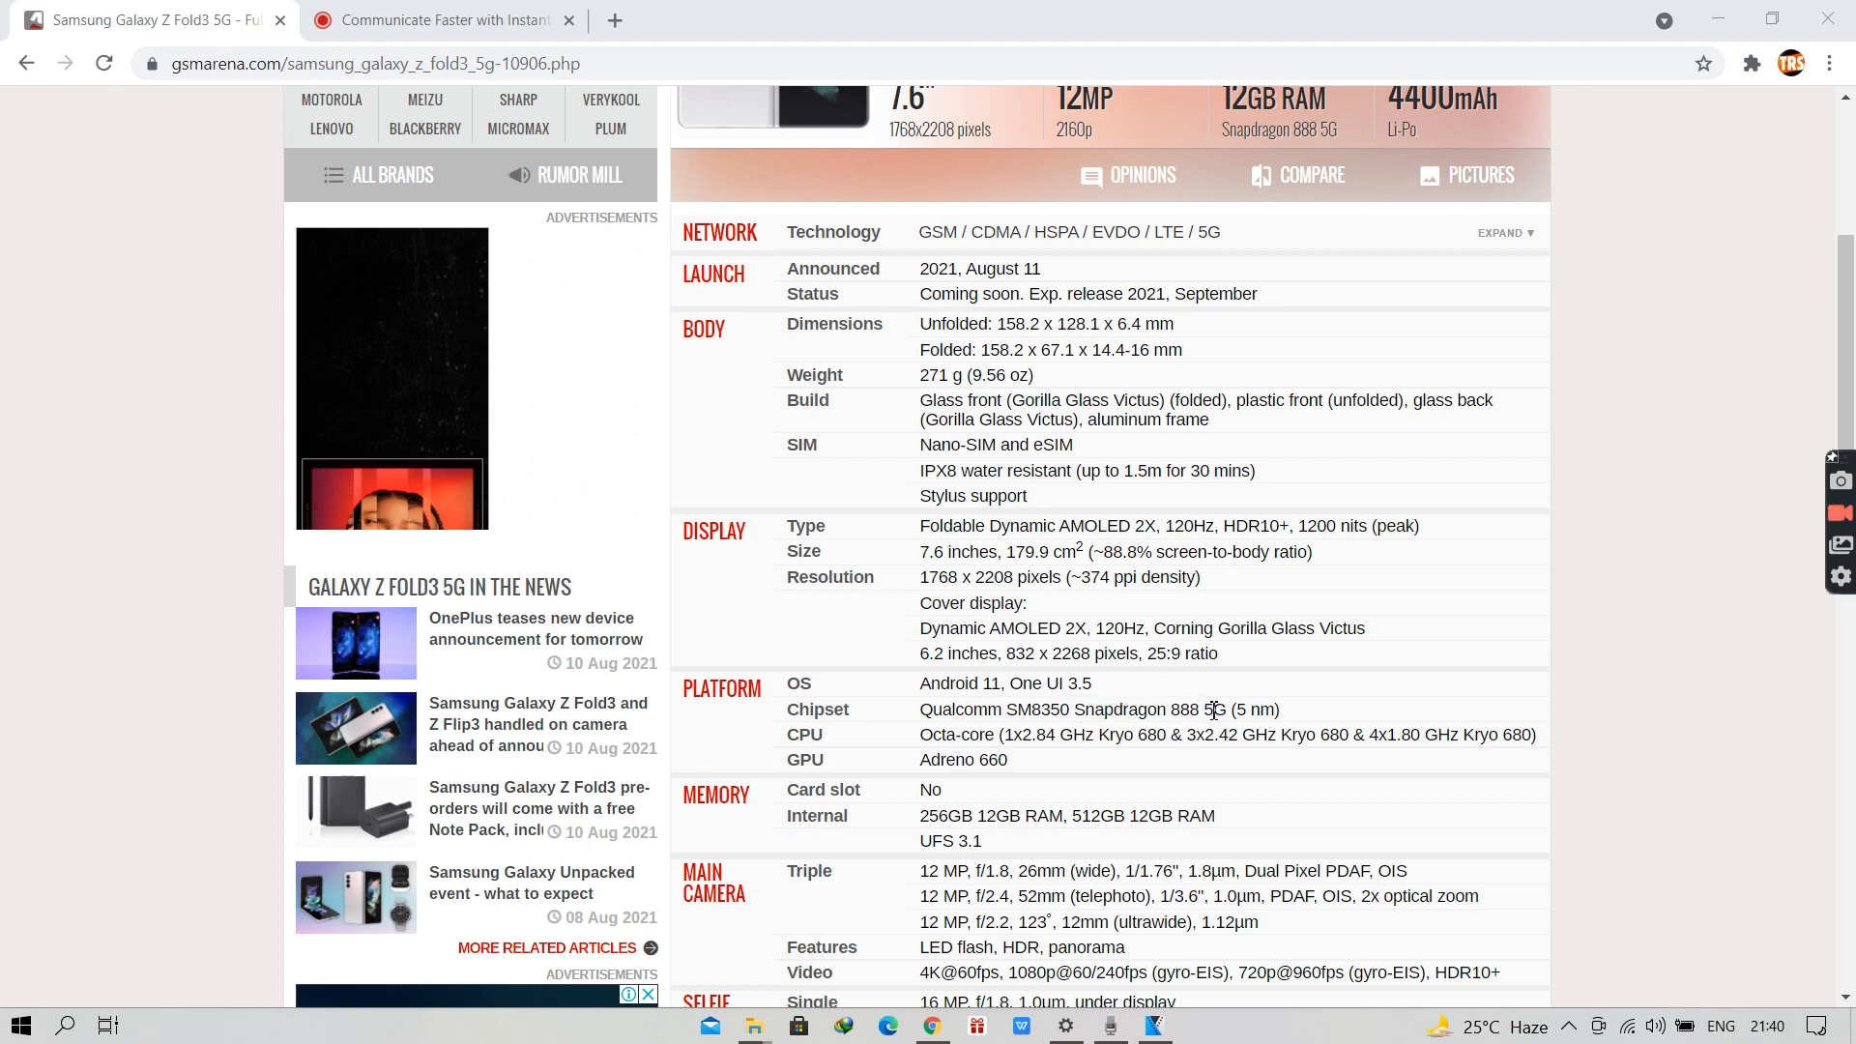
Select the three triple main camera lens lines after revealing the selfie camera section
{"action": "scroll", "scroll_direction": "down", "scroll_amount": 3}
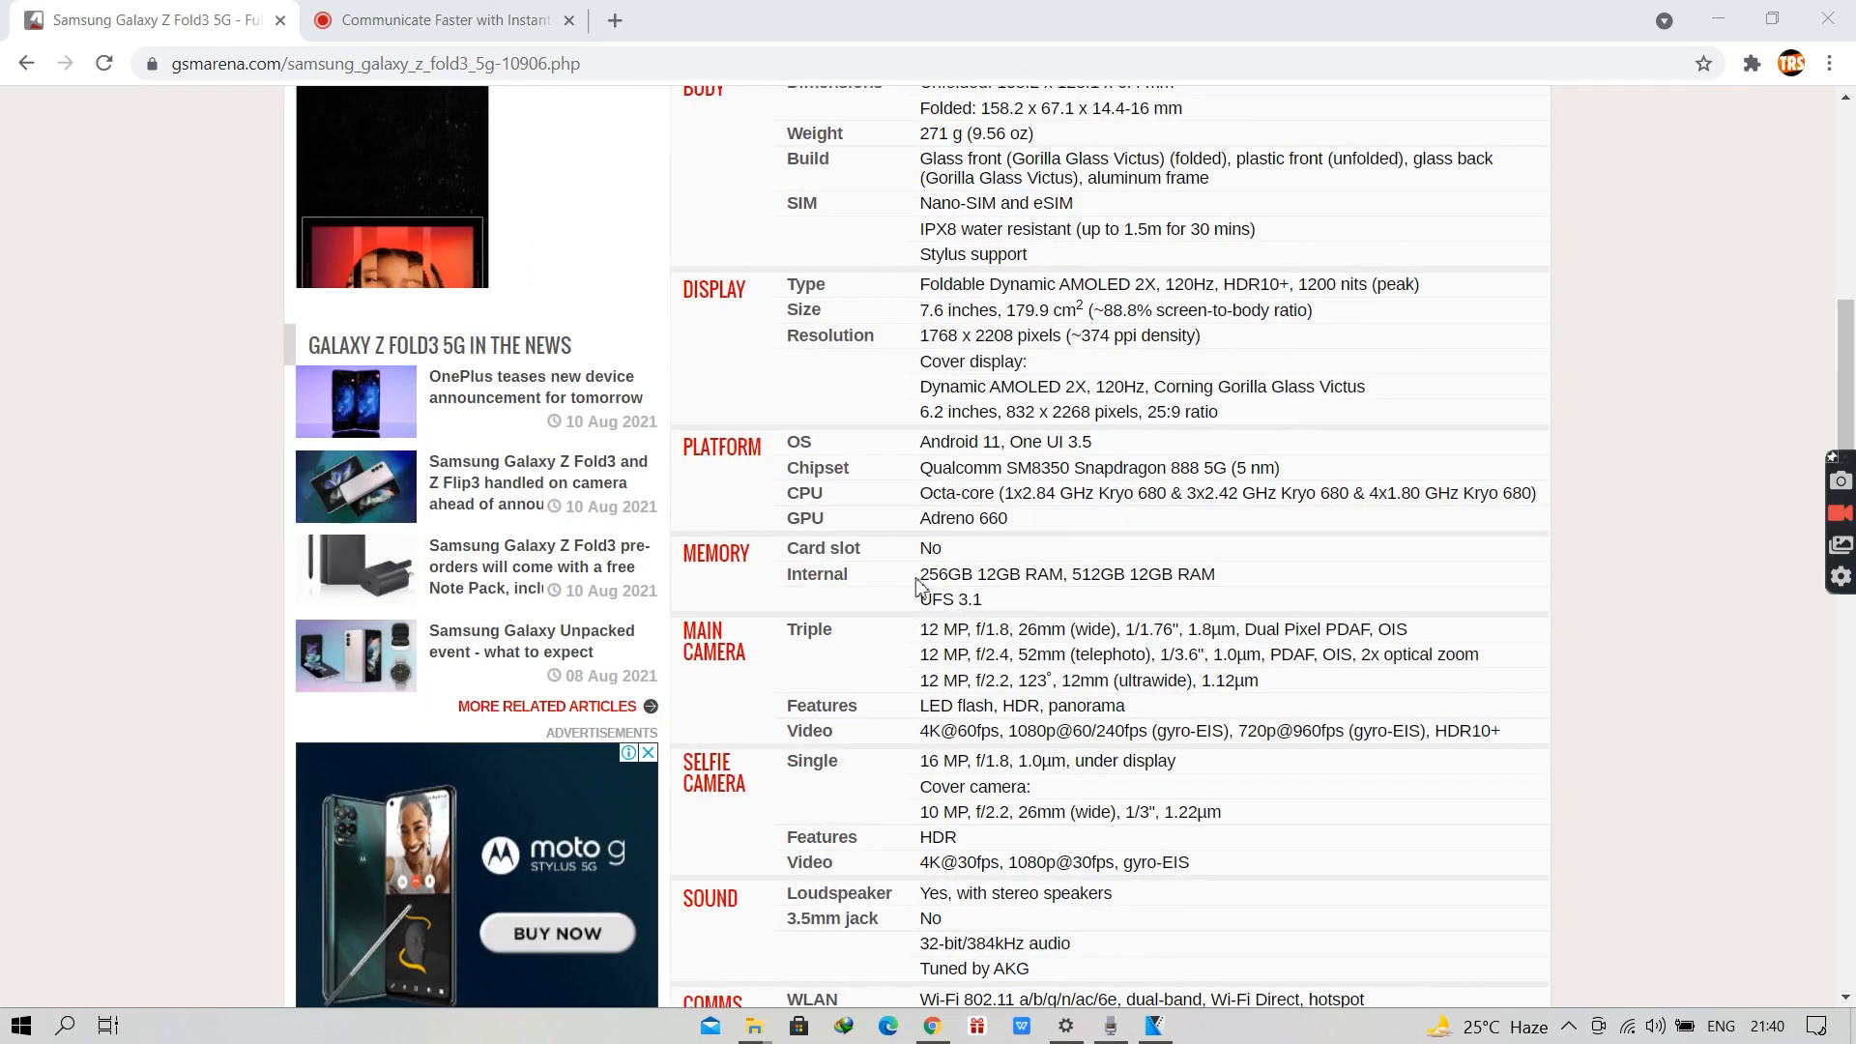
{"action": "mouse_move", "coordinate": [1046, 584]}
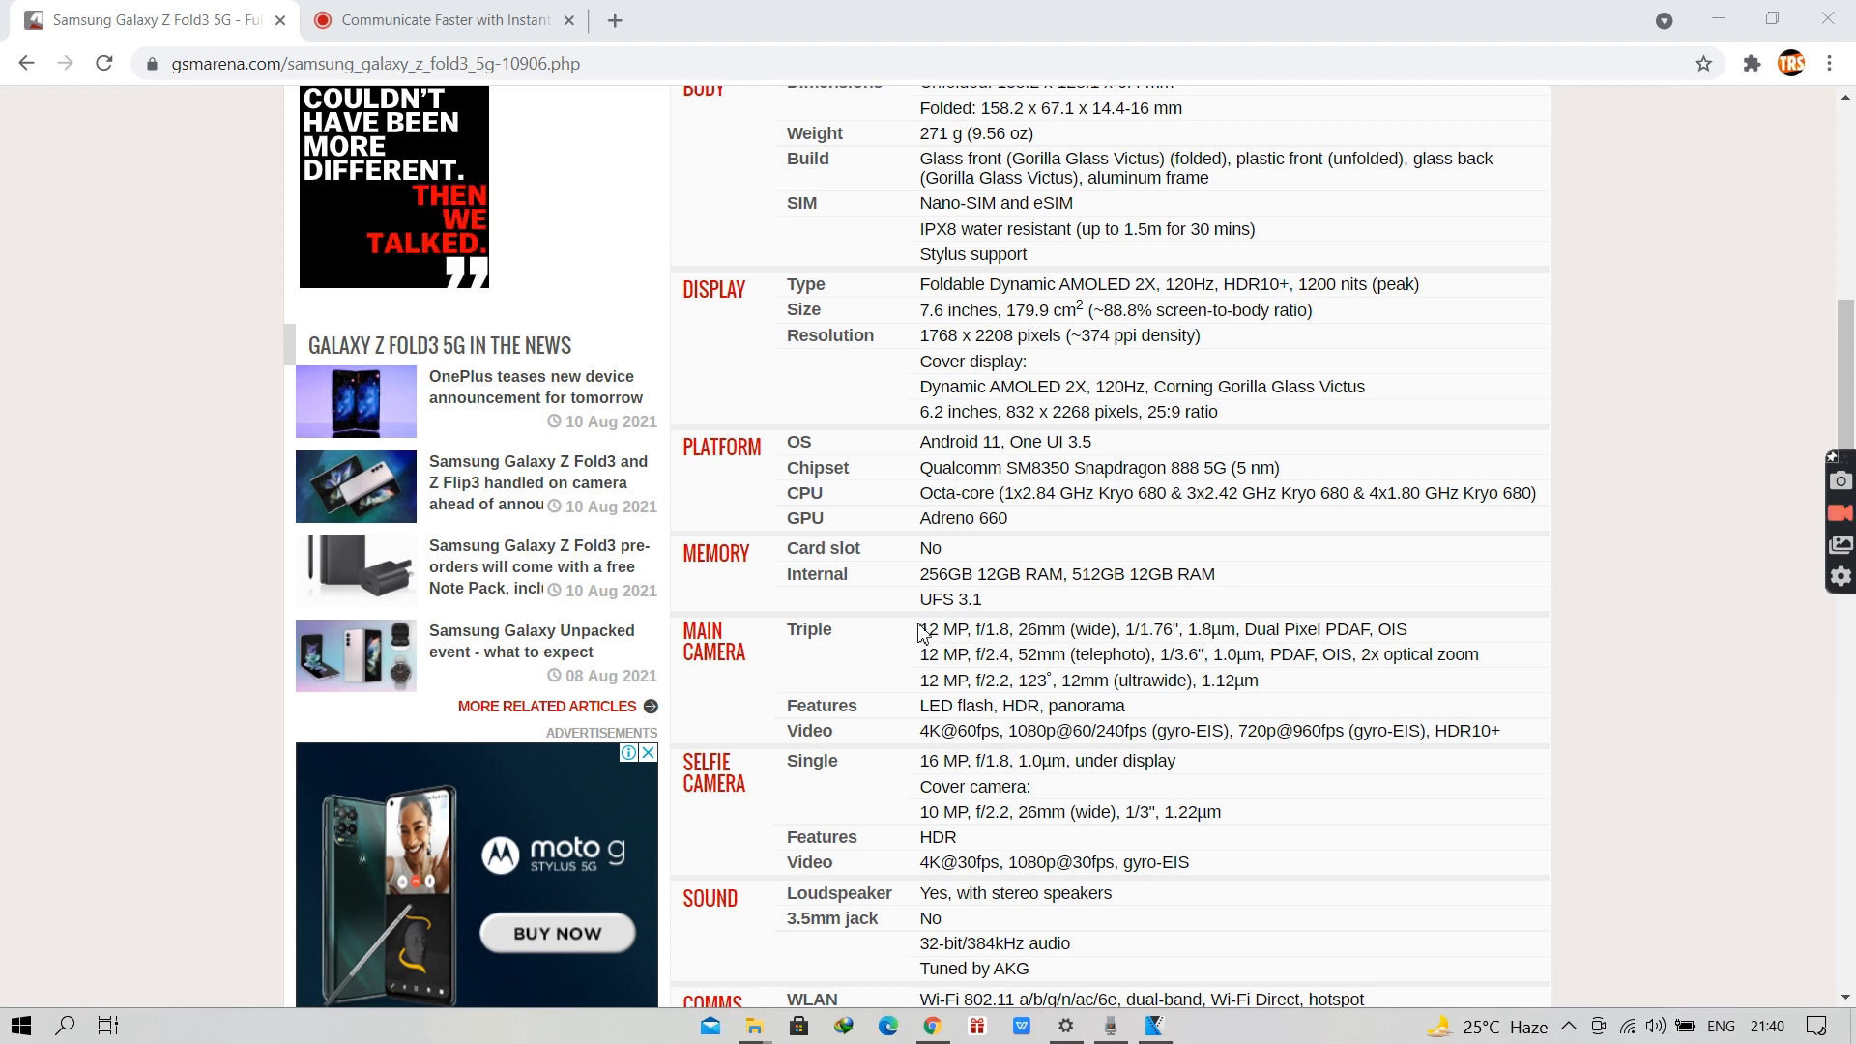
{"action": "left_click_drag", "start_coordinate": [920, 628], "coordinate": [1193, 680]}
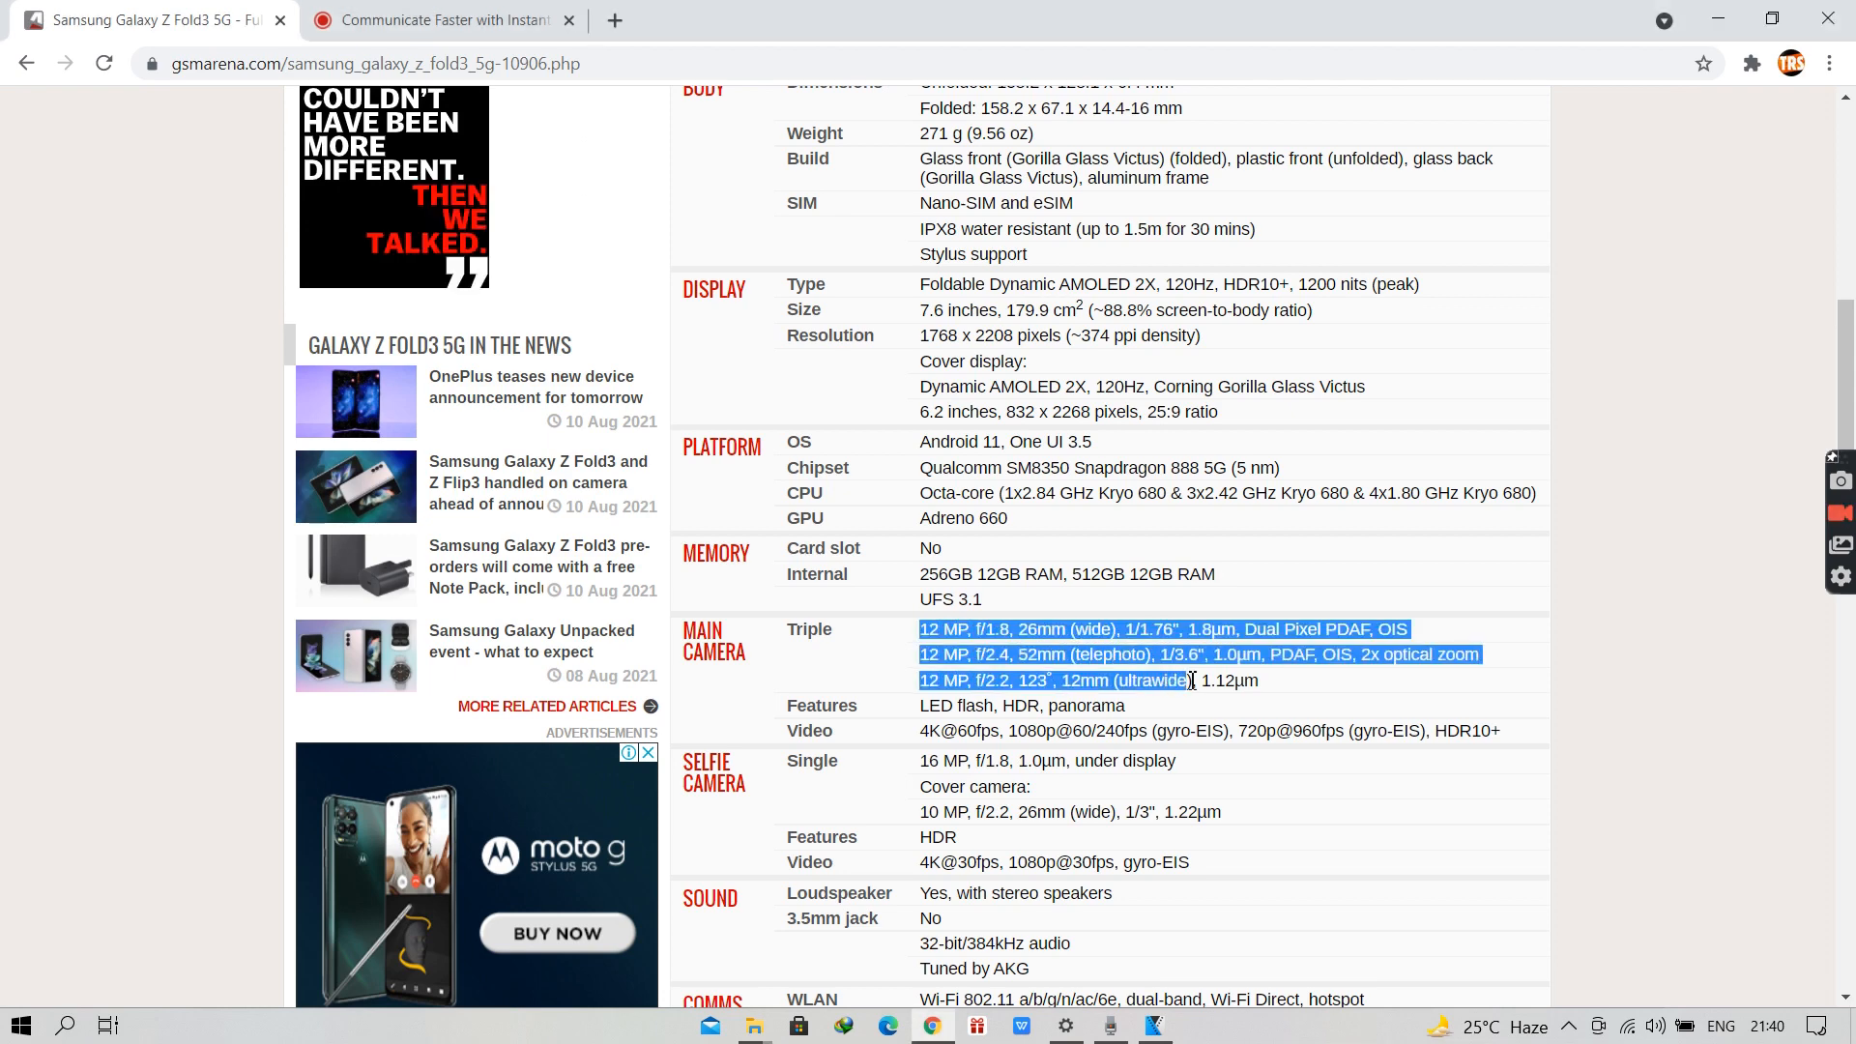
Scroll down to the sound, comms and start of the features sections
{"action": "scroll", "scroll_direction": "down", "scroll_amount": 3}
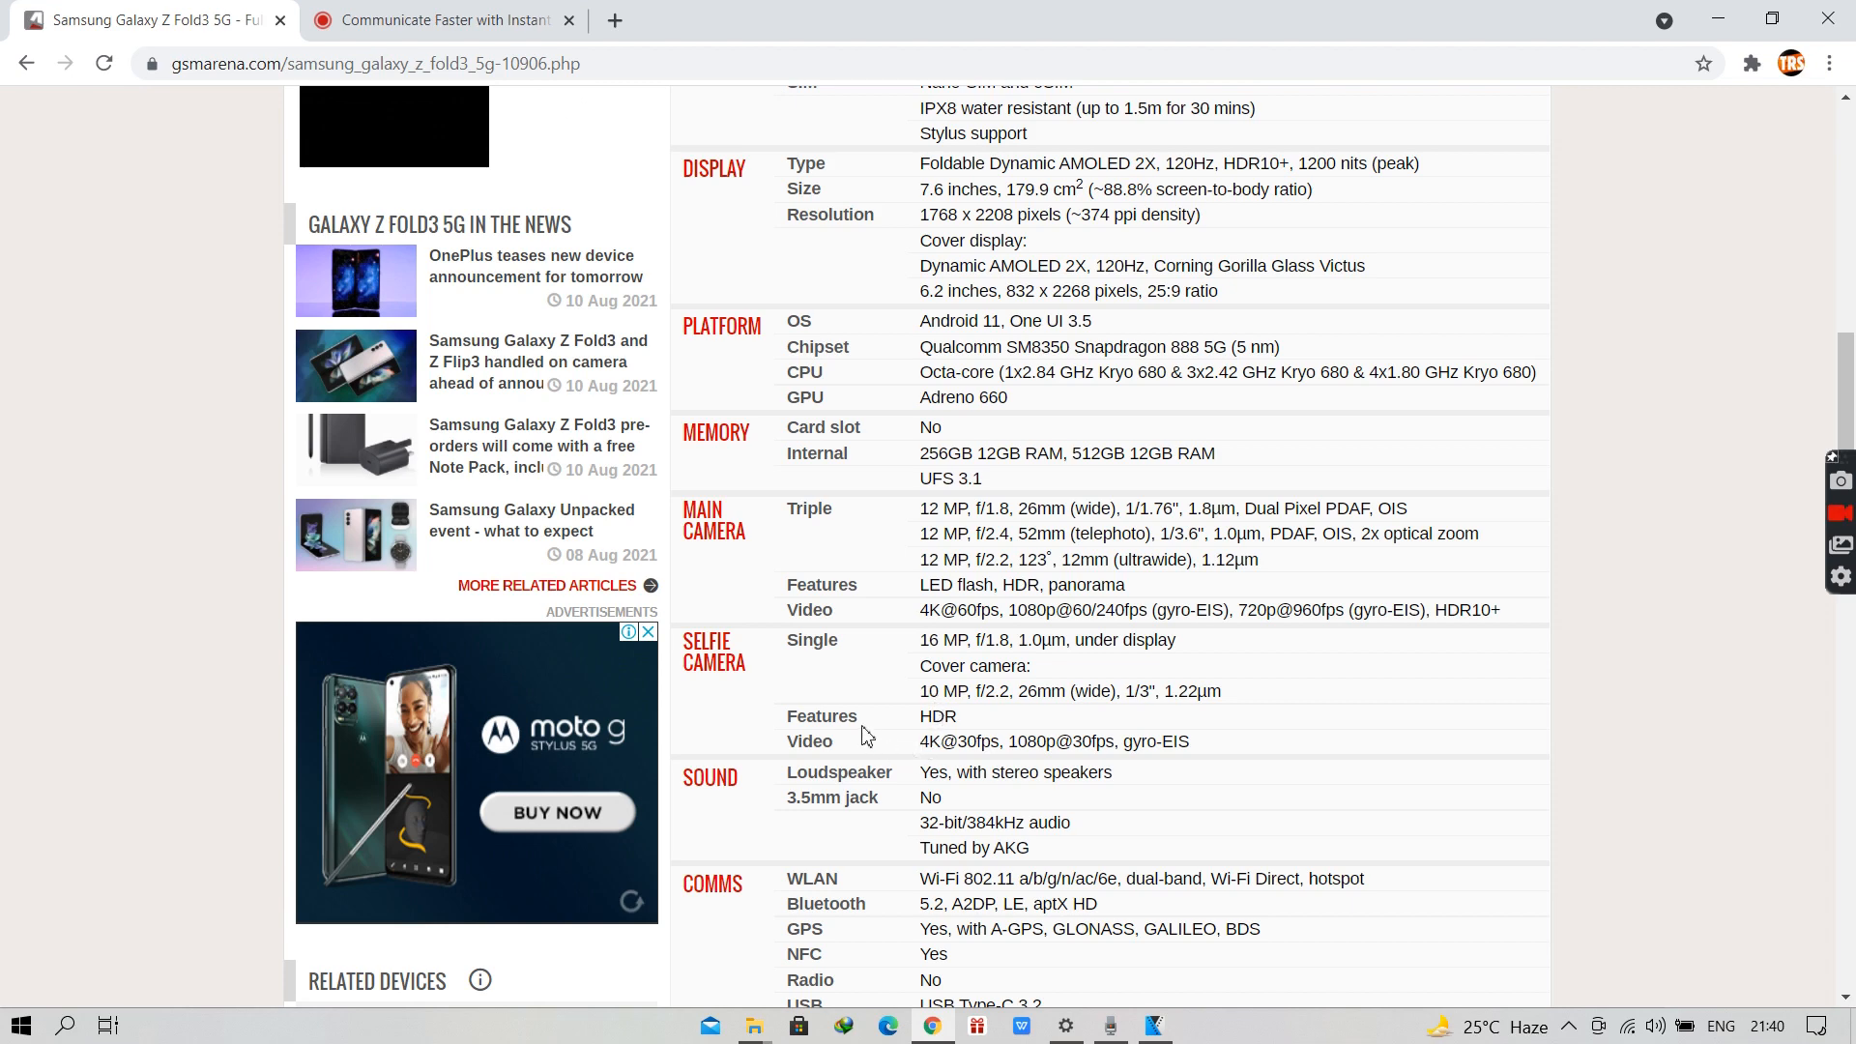
{"action": "scroll", "scroll_direction": "down", "scroll_amount": 3}
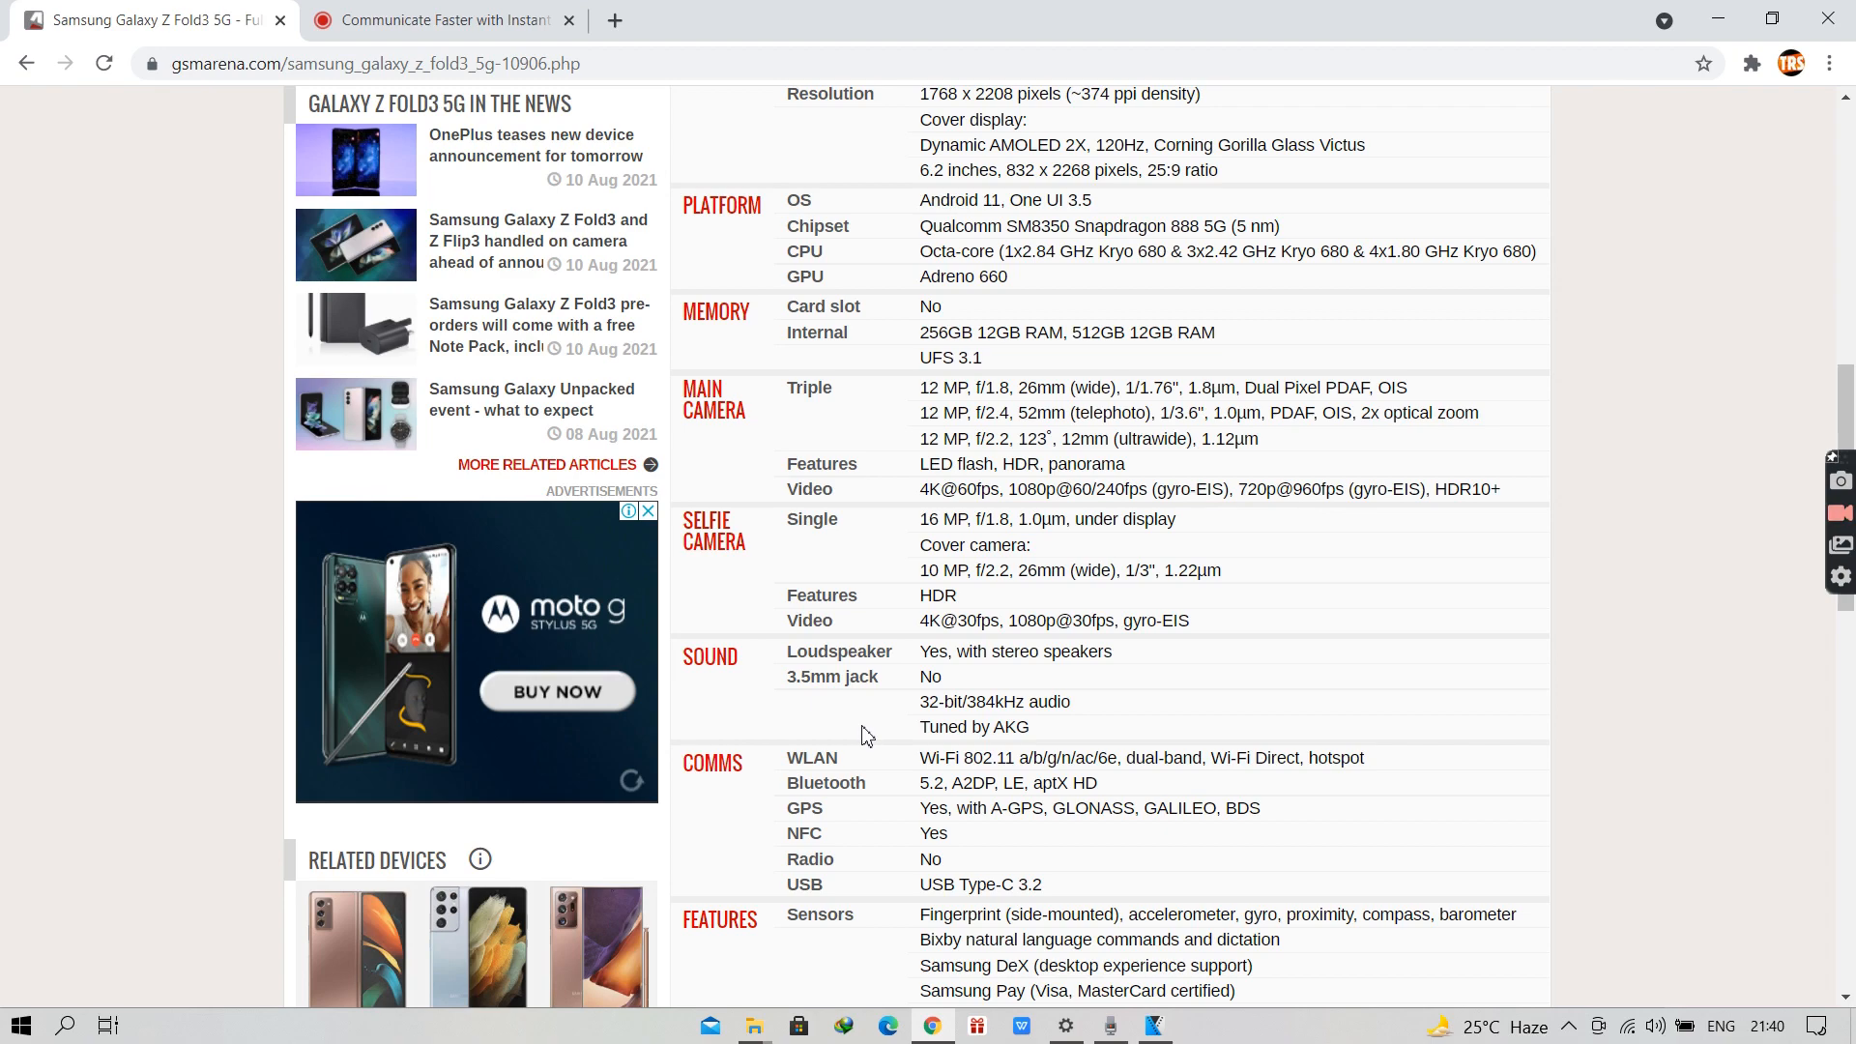
Scroll to the battery and misc sections with Phantom colours and $1,799.99 price
{"action": "scroll", "scroll_direction": "down", "scroll_amount": 3}
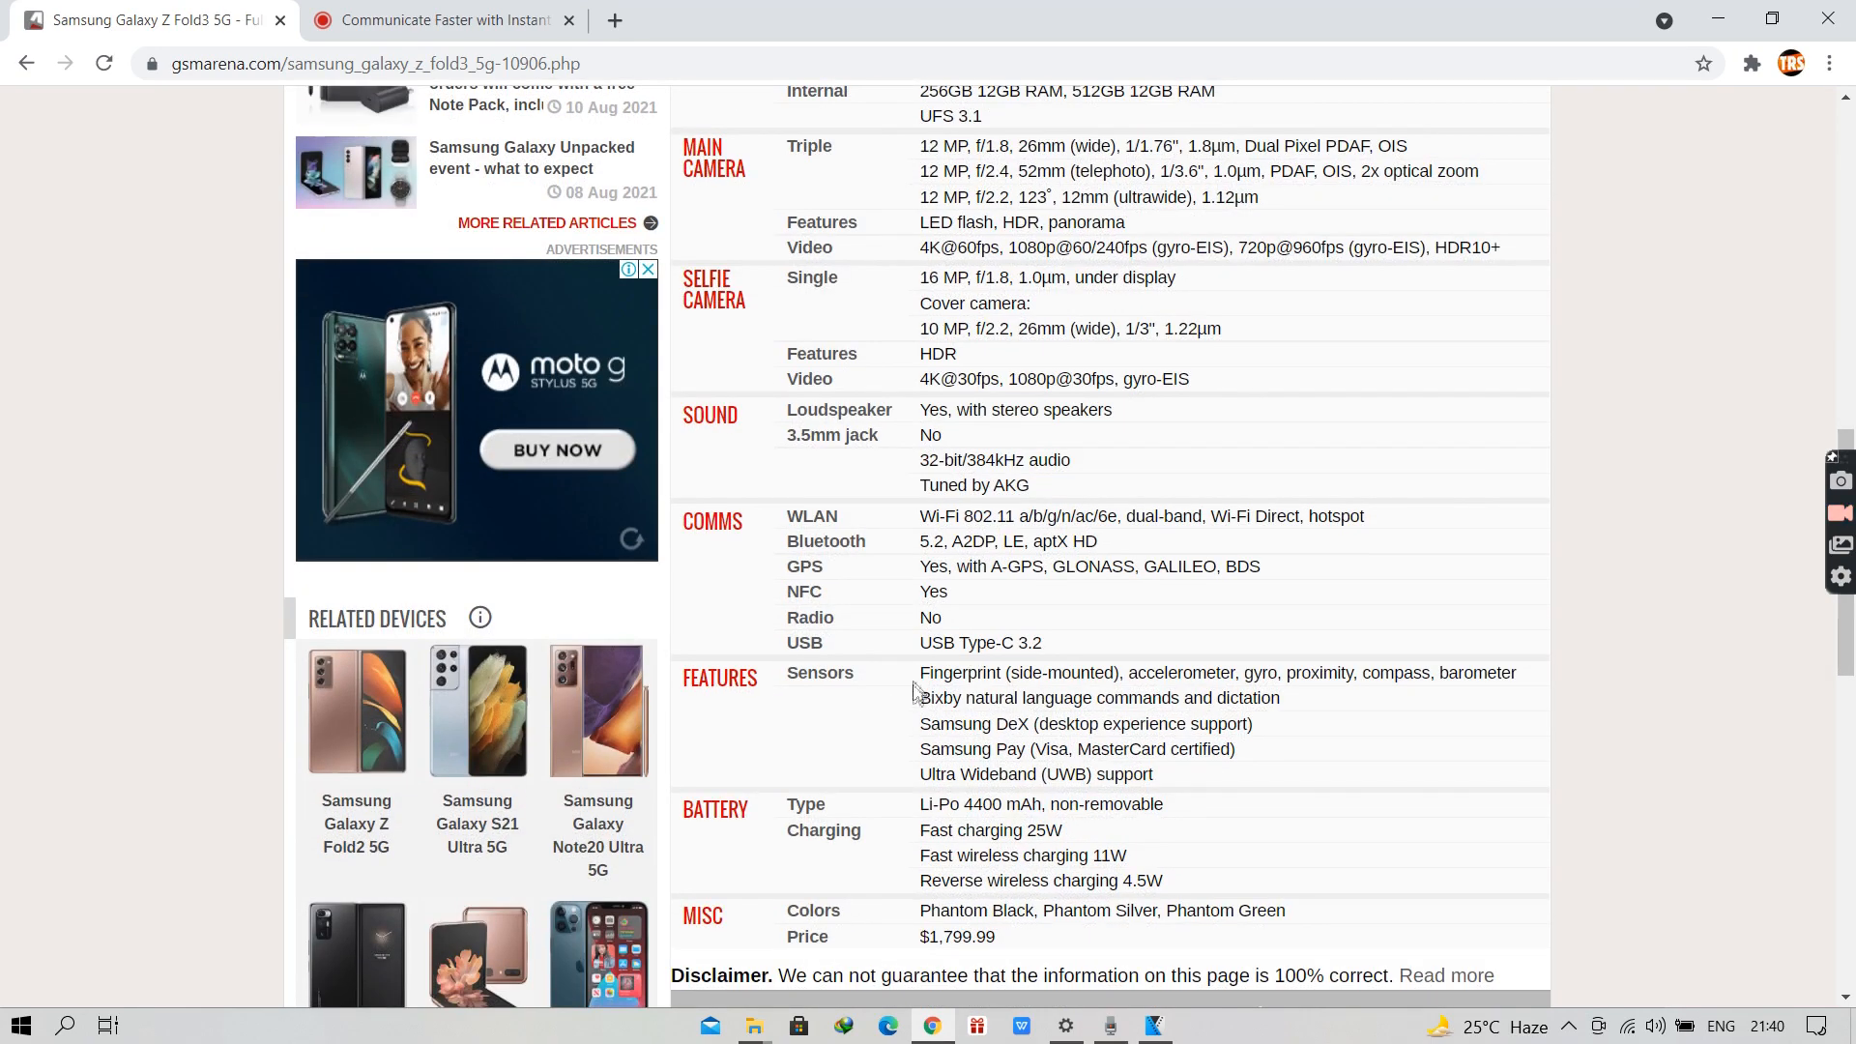
{"action": "mouse_move", "coordinate": [920, 684]}
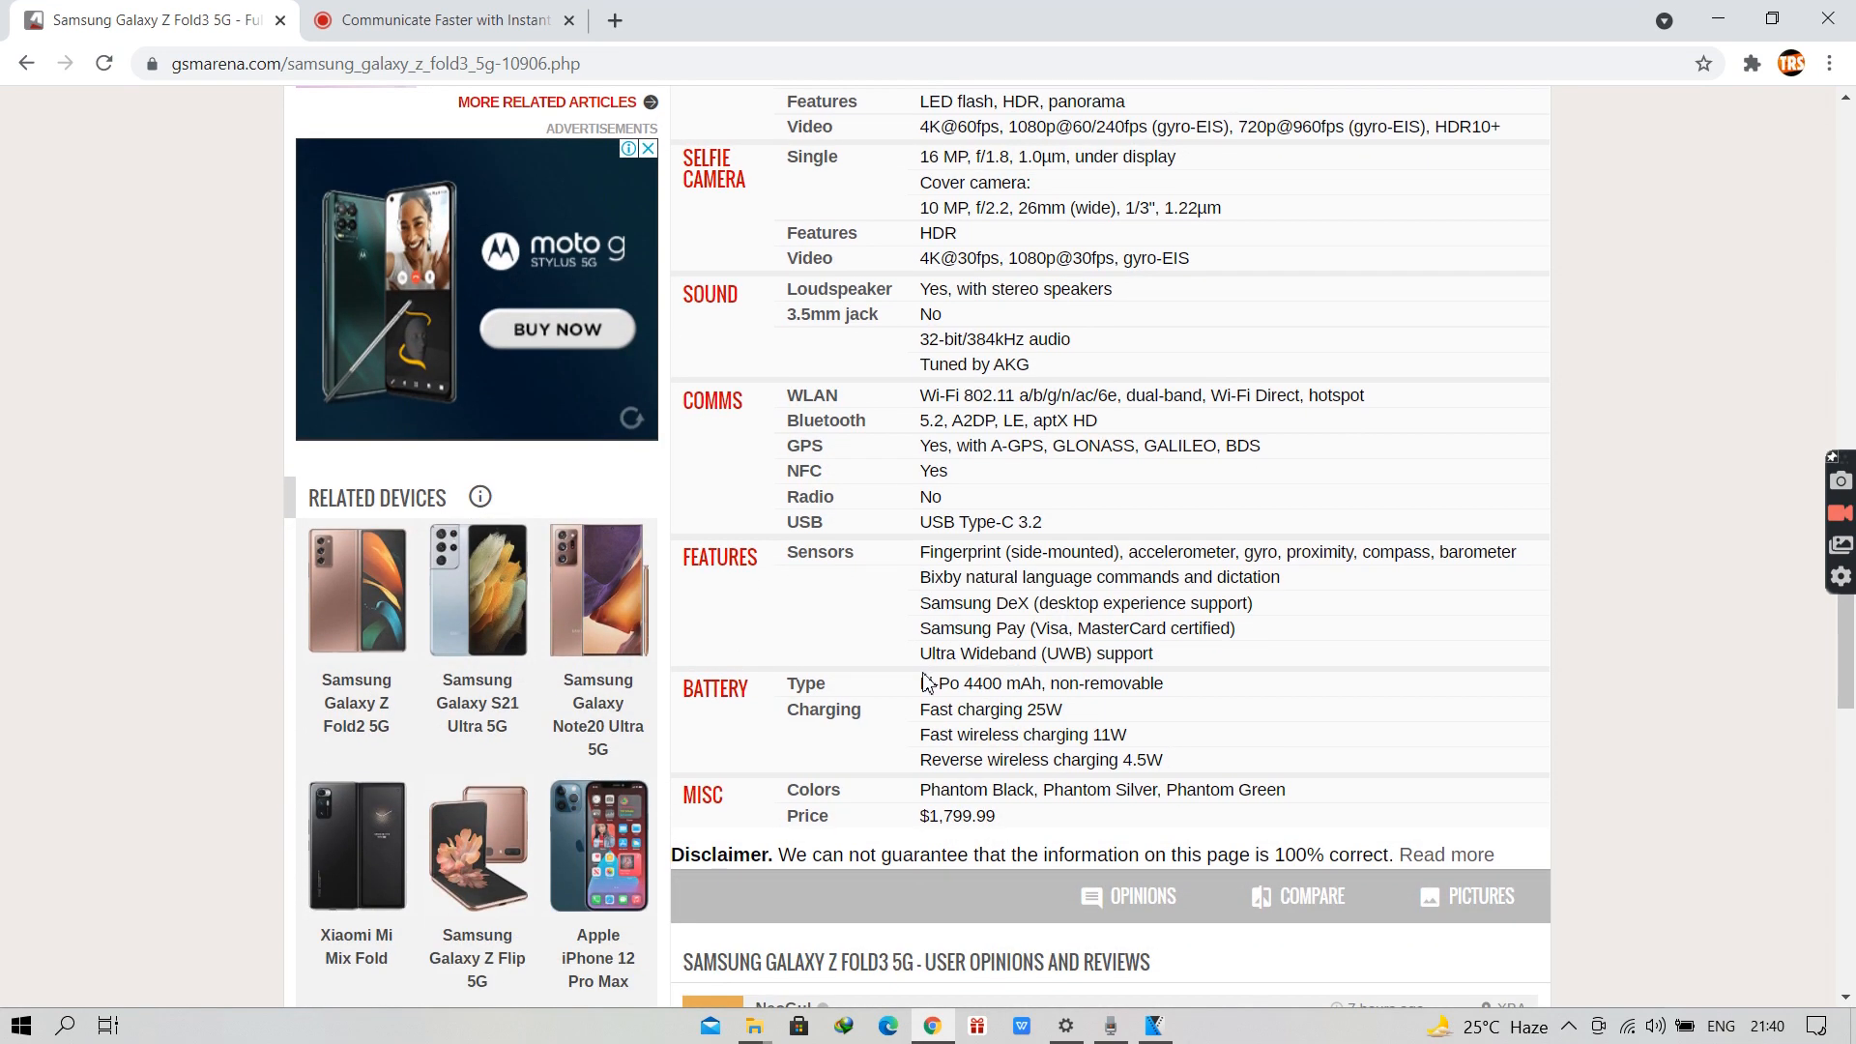
{"action": "mouse_move", "coordinate": [924, 686]}
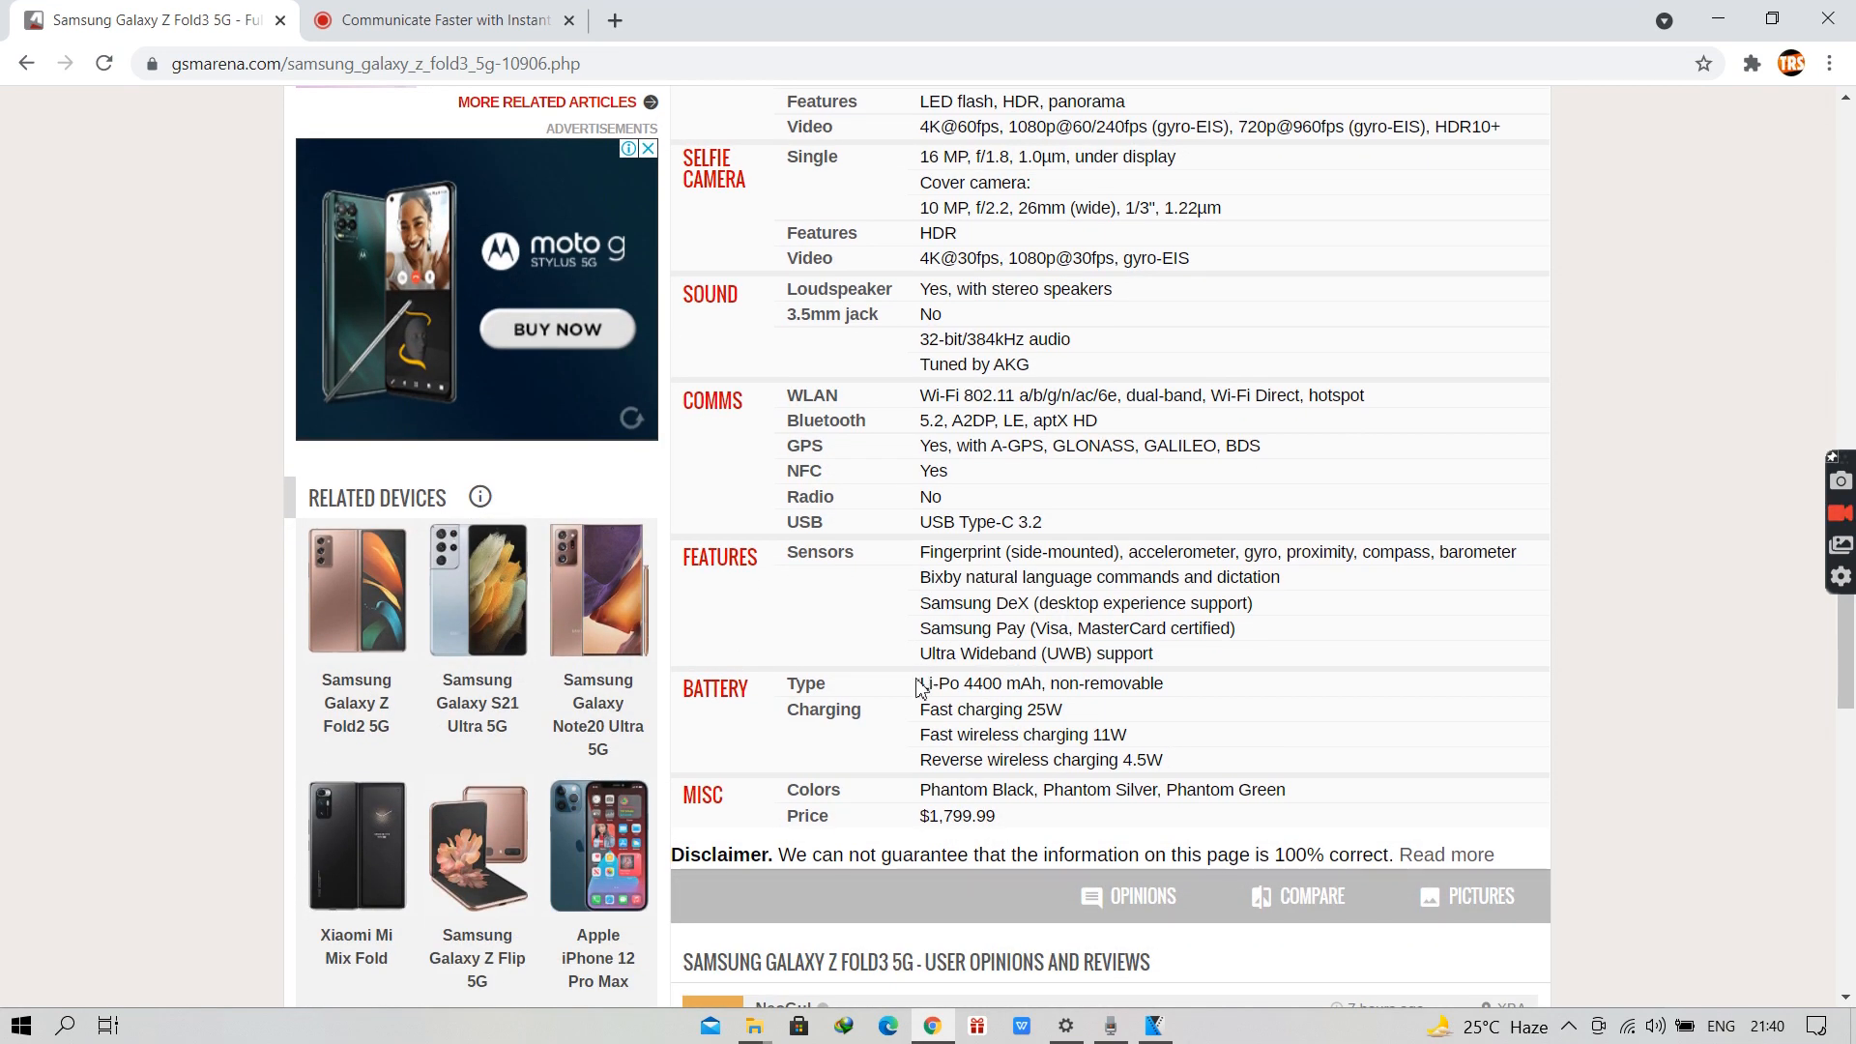